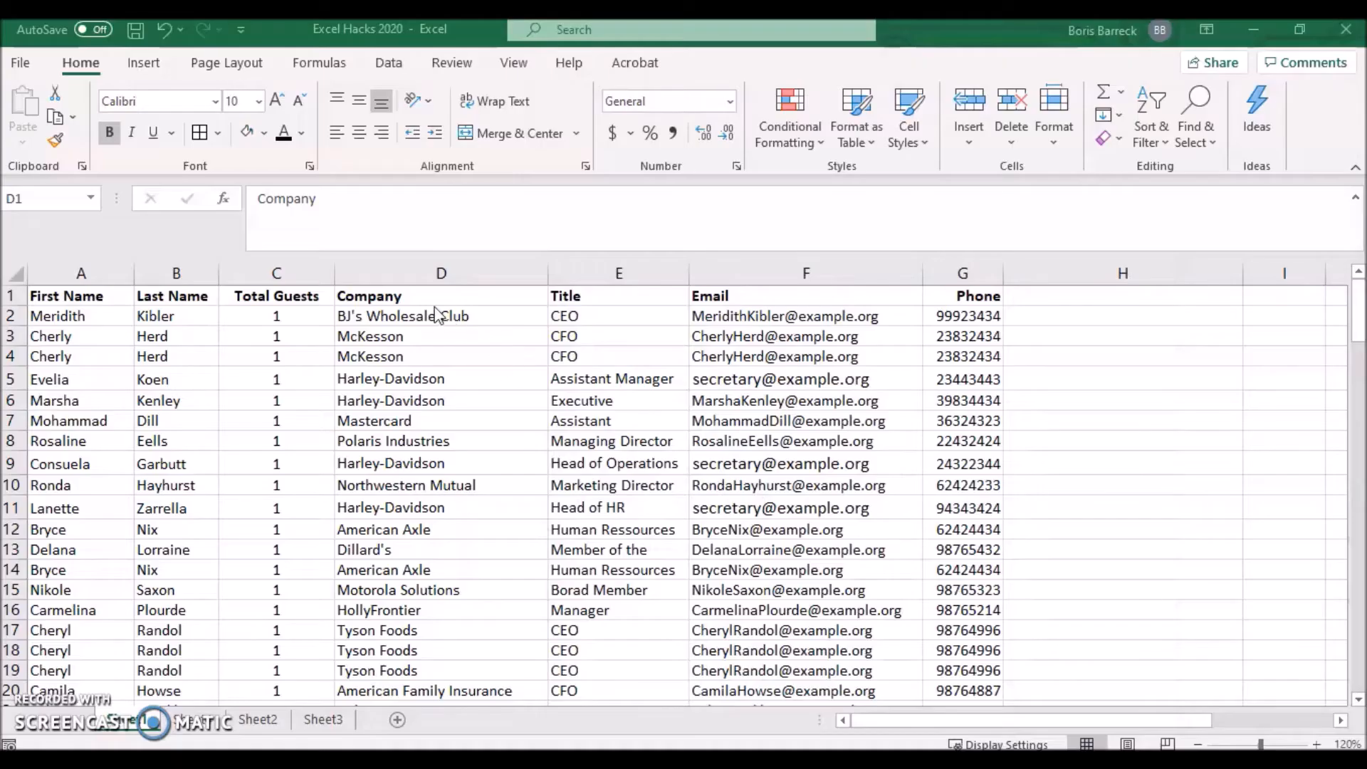
# Step: Run an Advanced Filter copying unique records of Company column $D:$D into column H
pyautogui.click(428, 316)
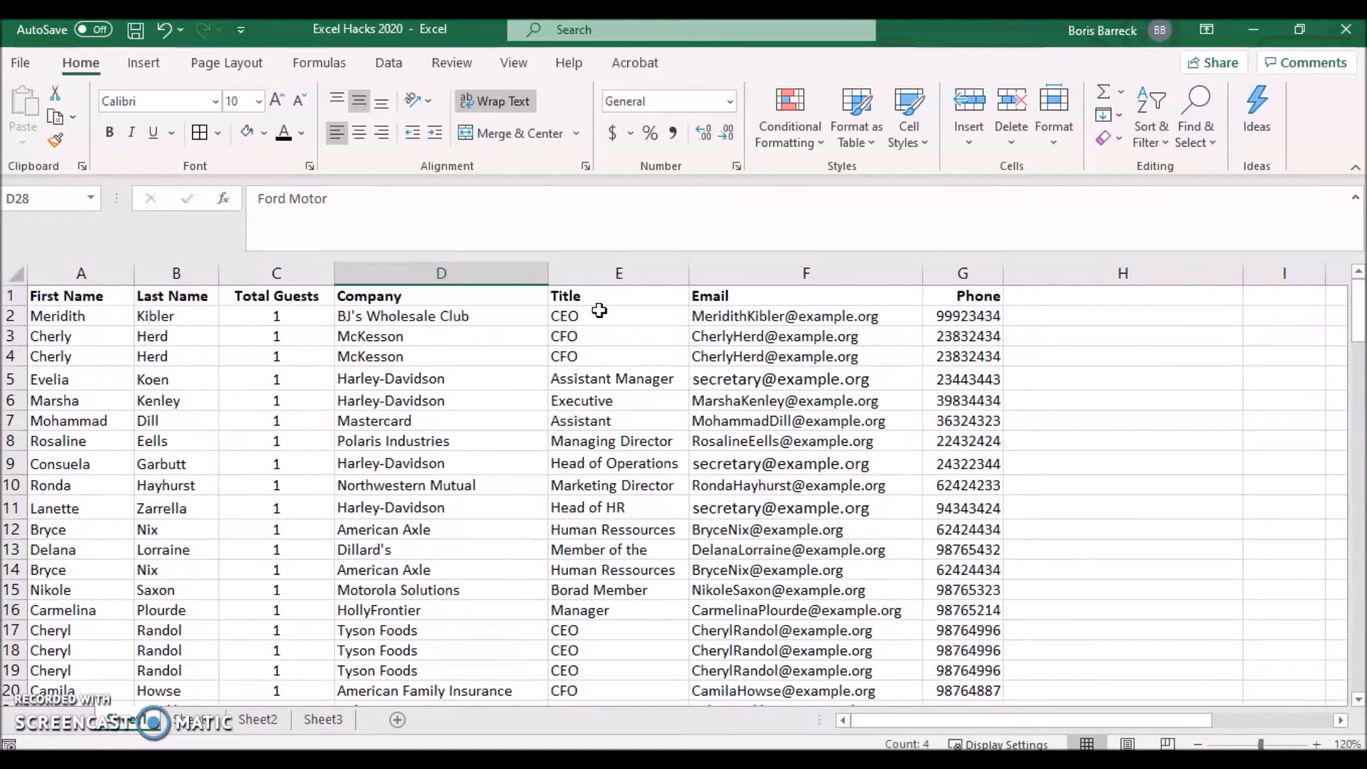
pyautogui.moveTo(386, 314)
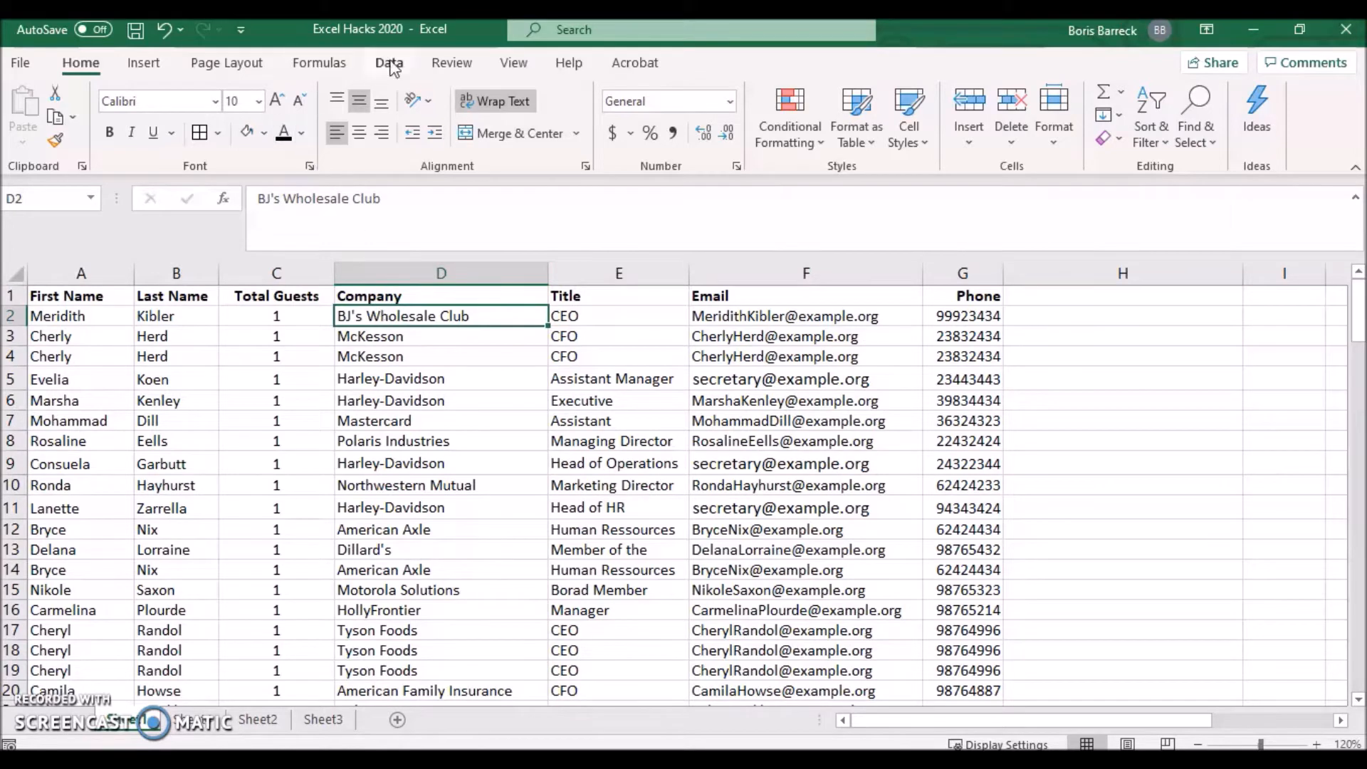
pyautogui.click(387, 62)
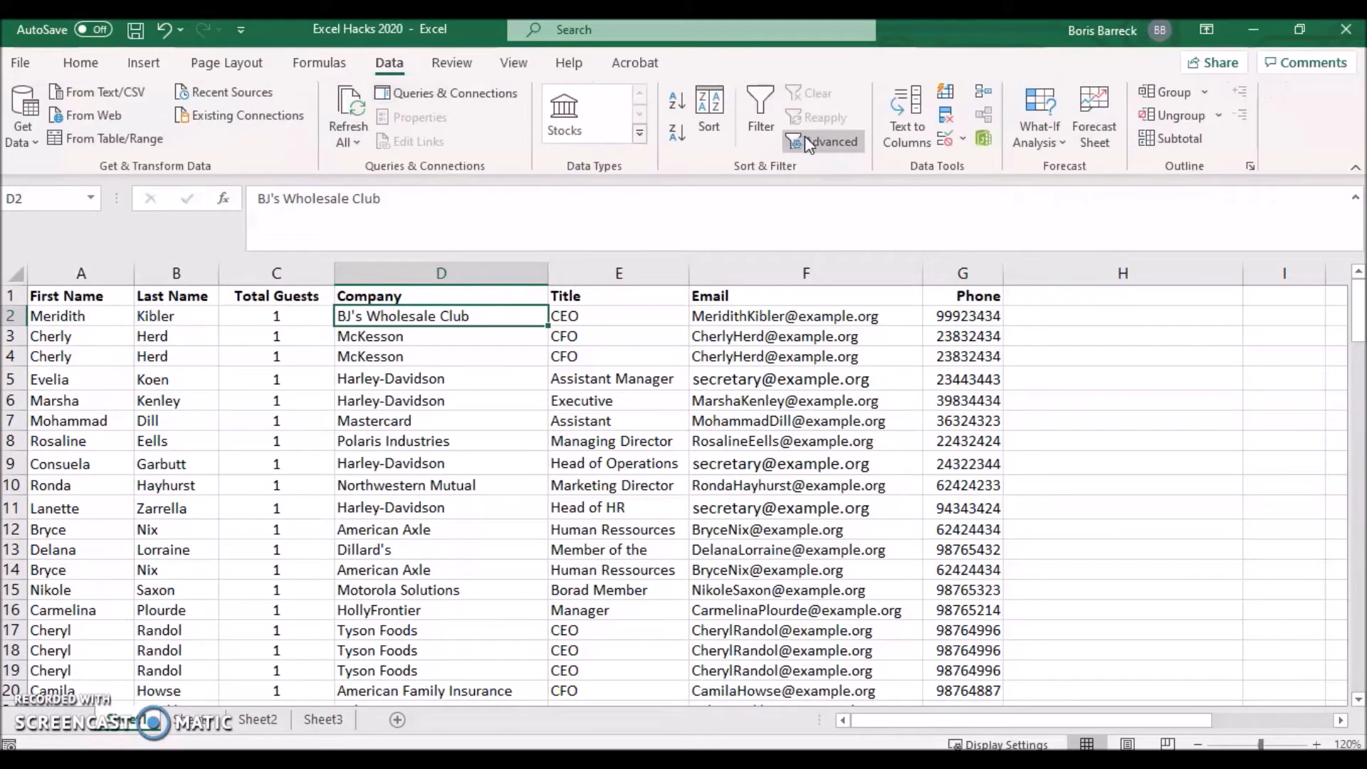
pyautogui.click(821, 141)
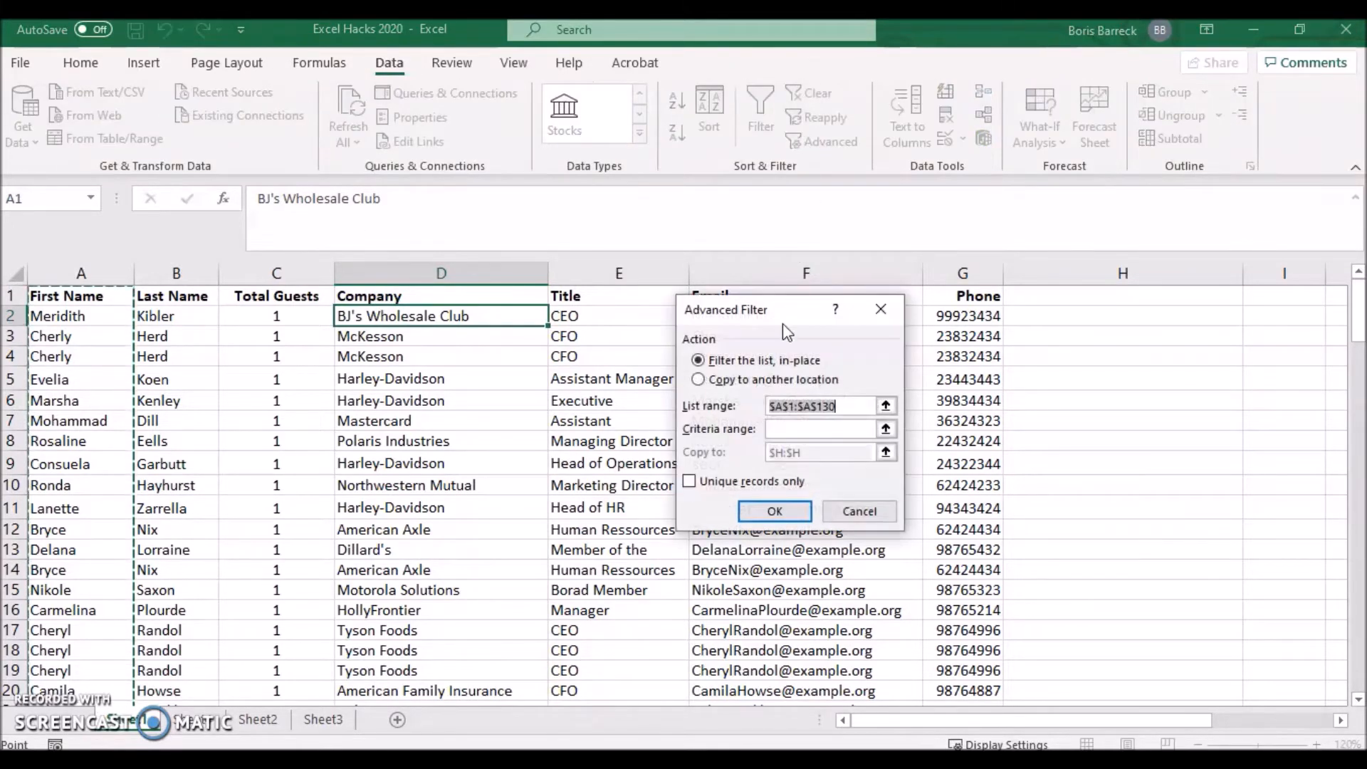
pyautogui.click(698, 379)
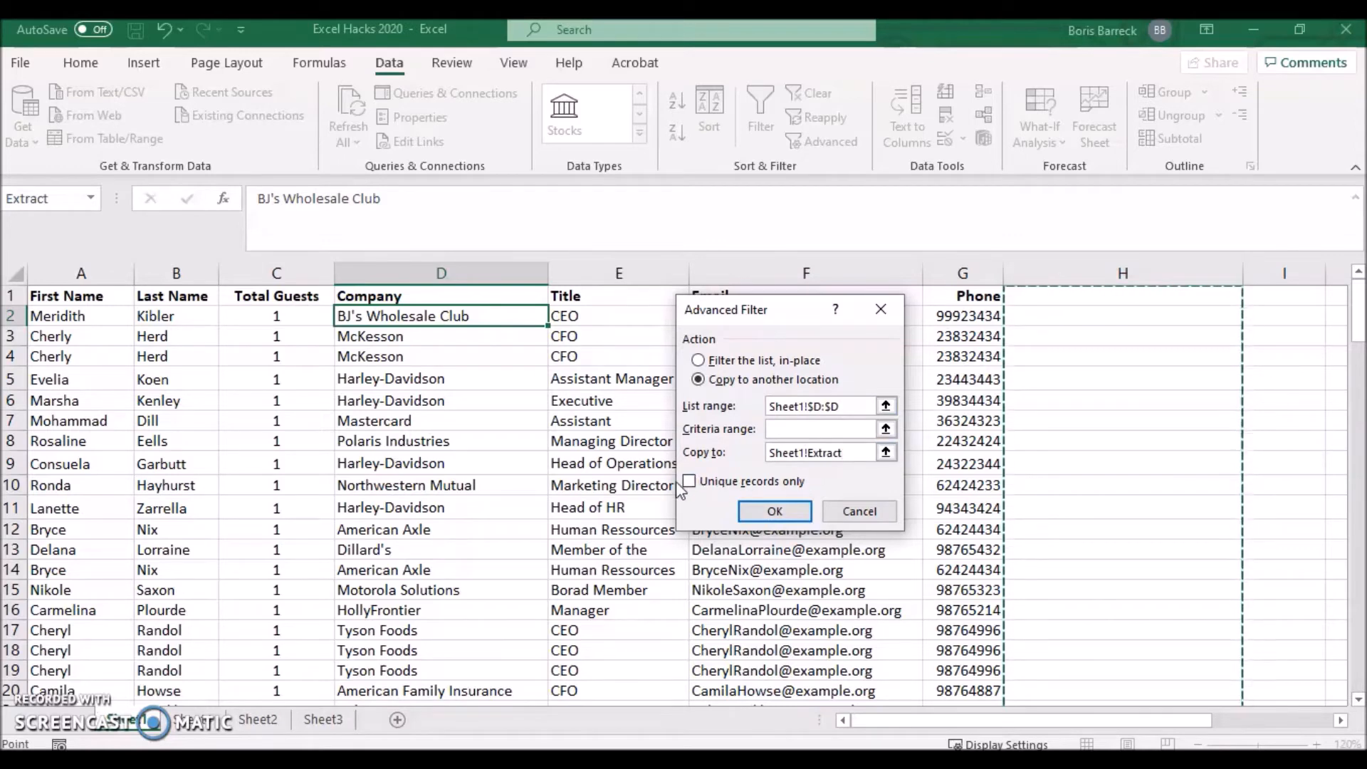
pyautogui.click(689, 482)
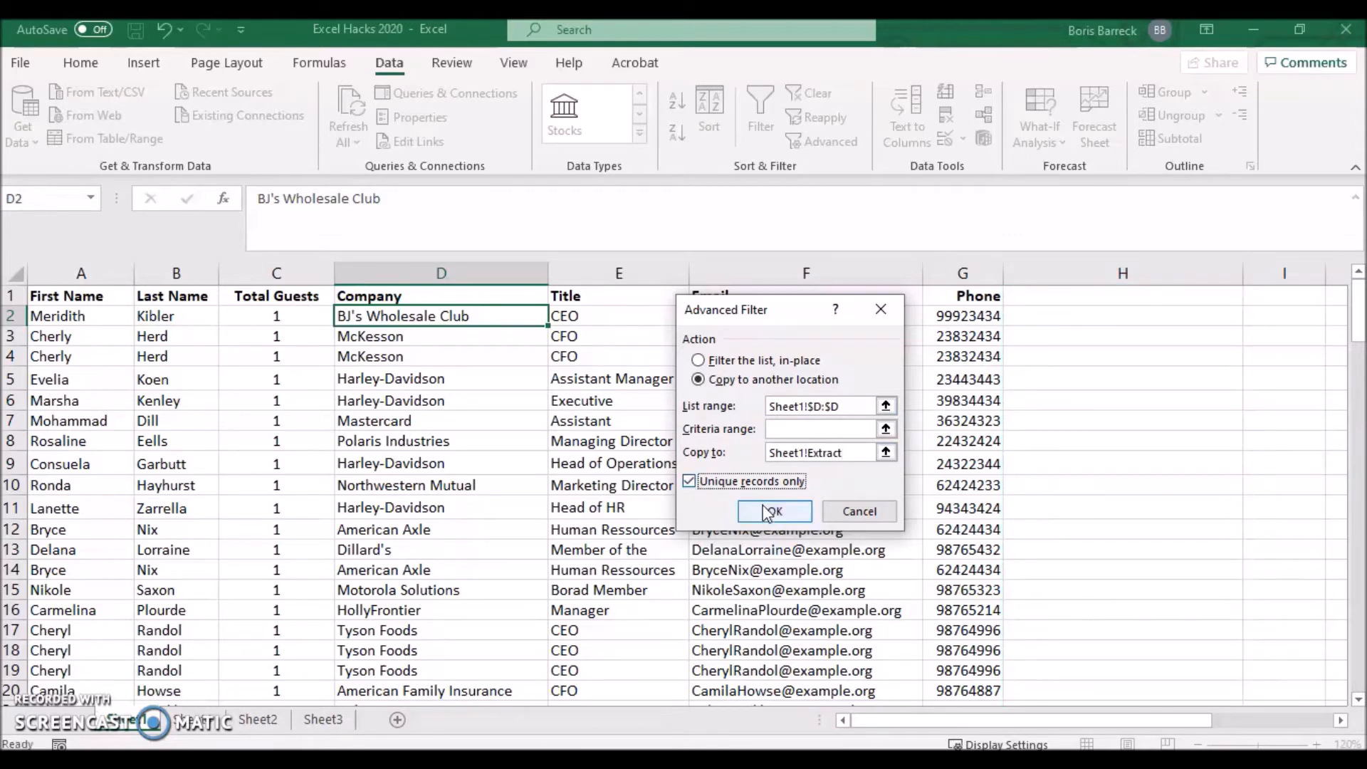
pyautogui.click(775, 512)
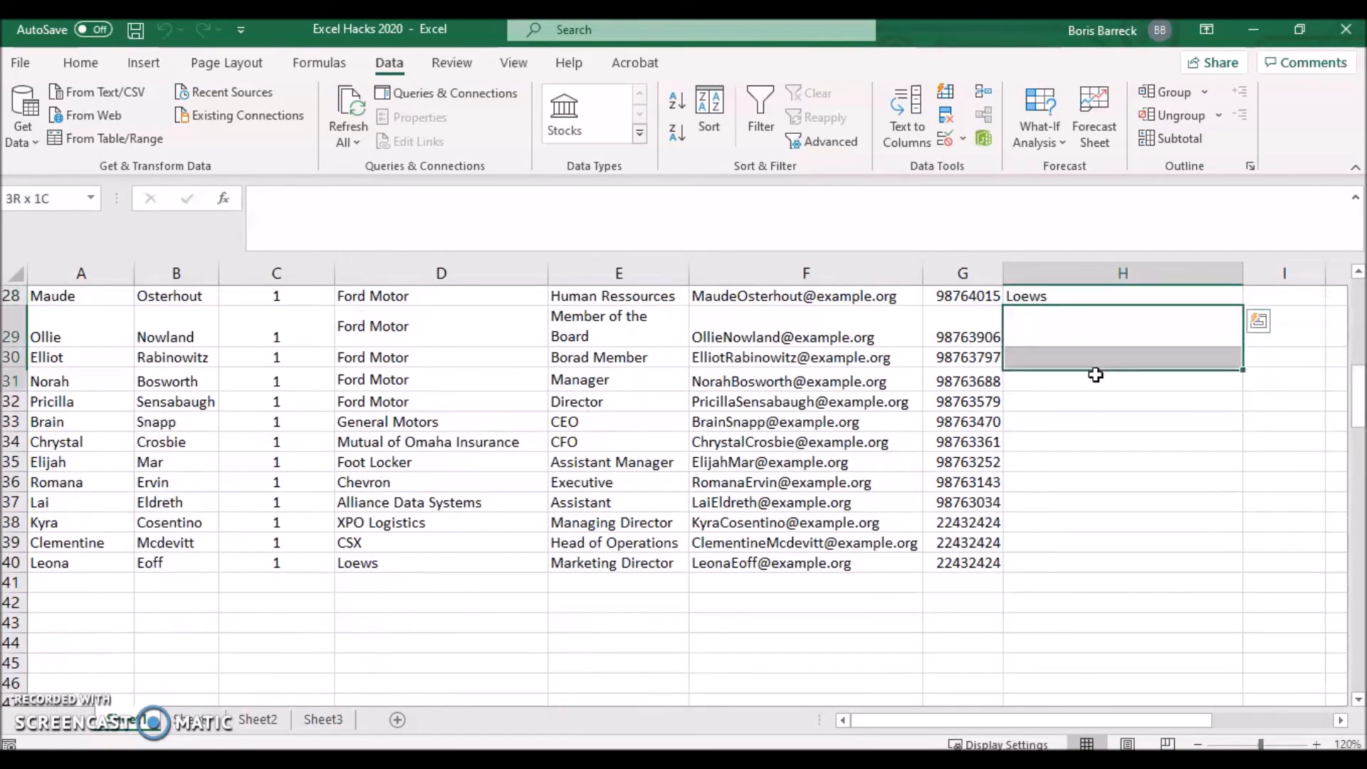
# Step: Select the blank cells H29:H40 beneath the extracted list ending with Loews
pyautogui.moveTo(1122, 336); pyautogui.dragTo(1122, 562)
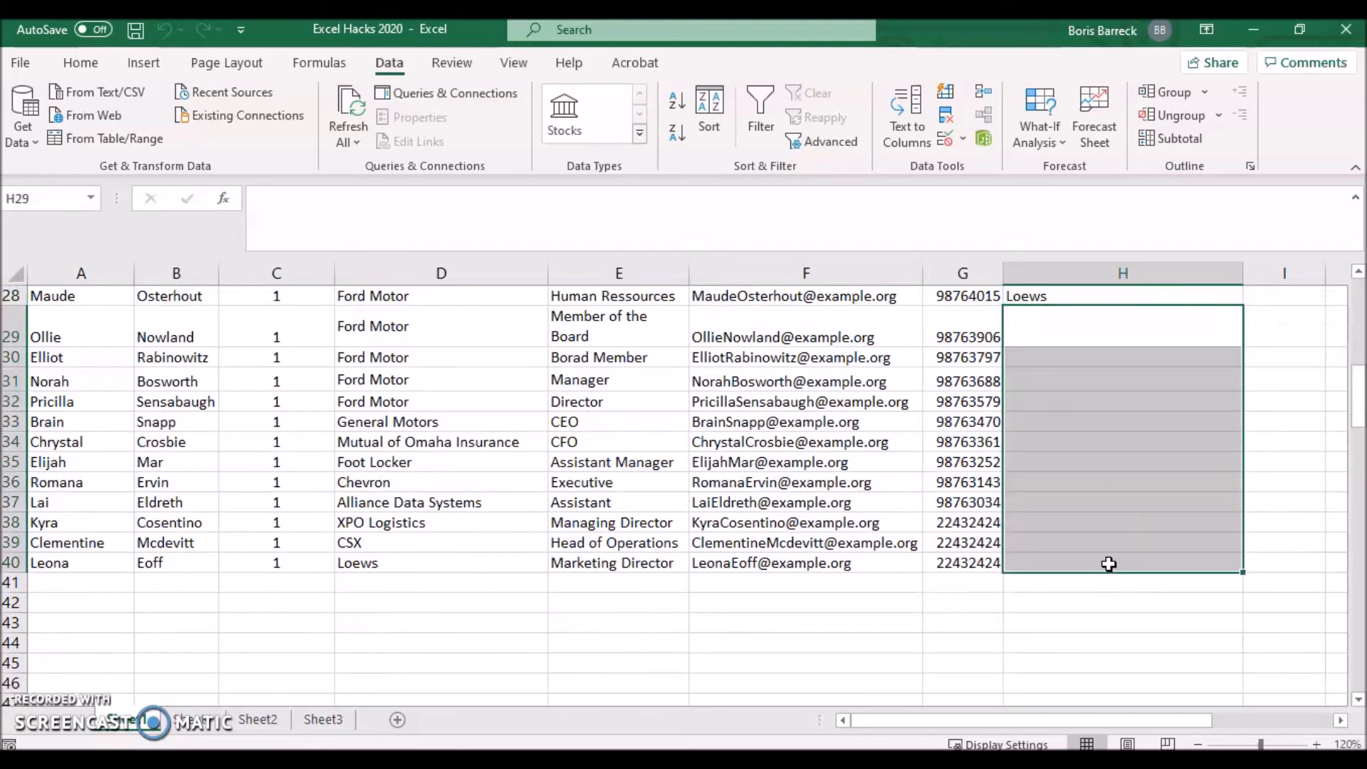